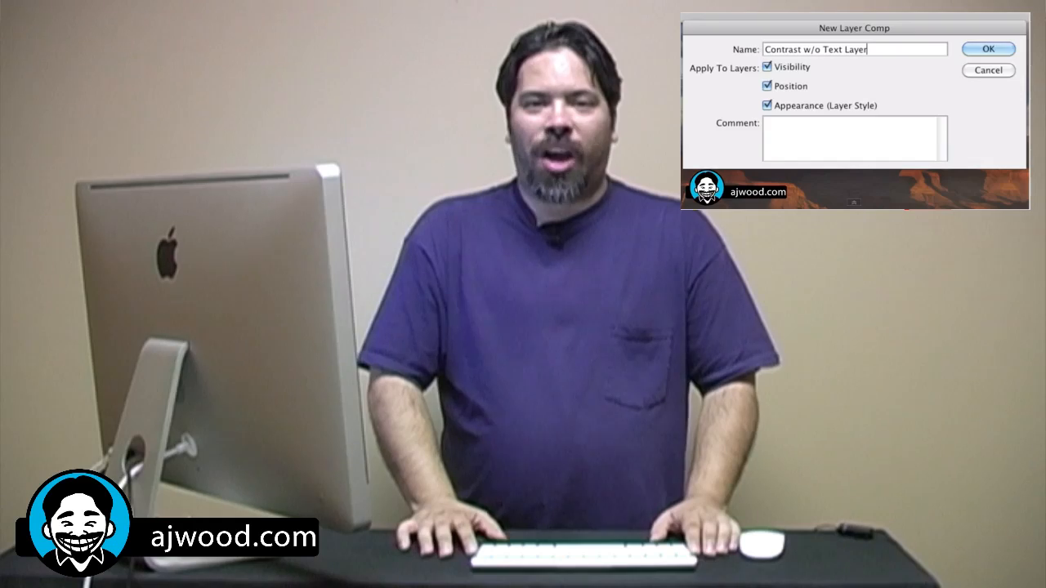
- Measure the tilted canyon horizon with the Ruler Tool and straighten the photo along it
click(987, 48)
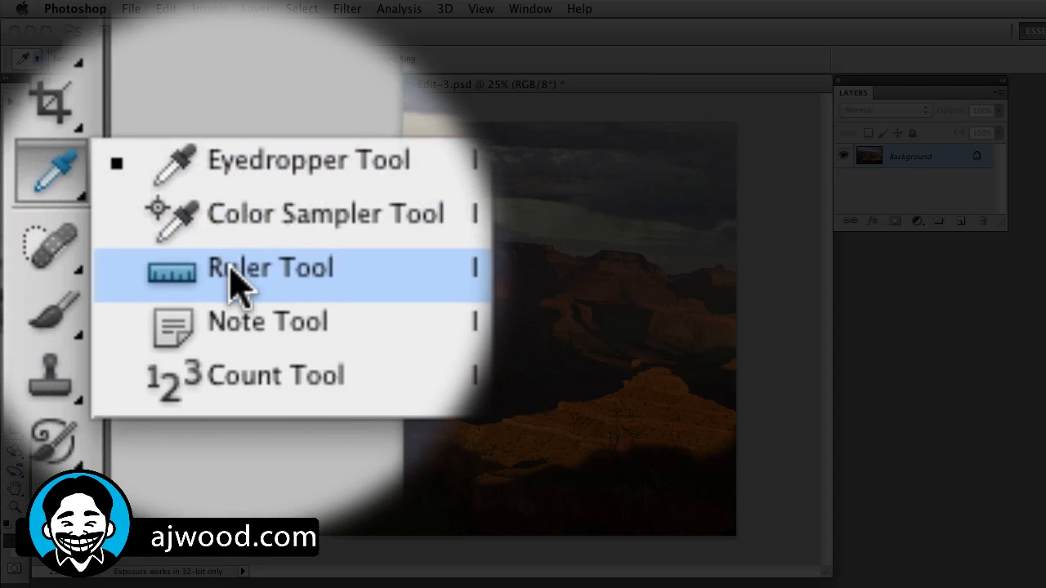
click(269, 267)
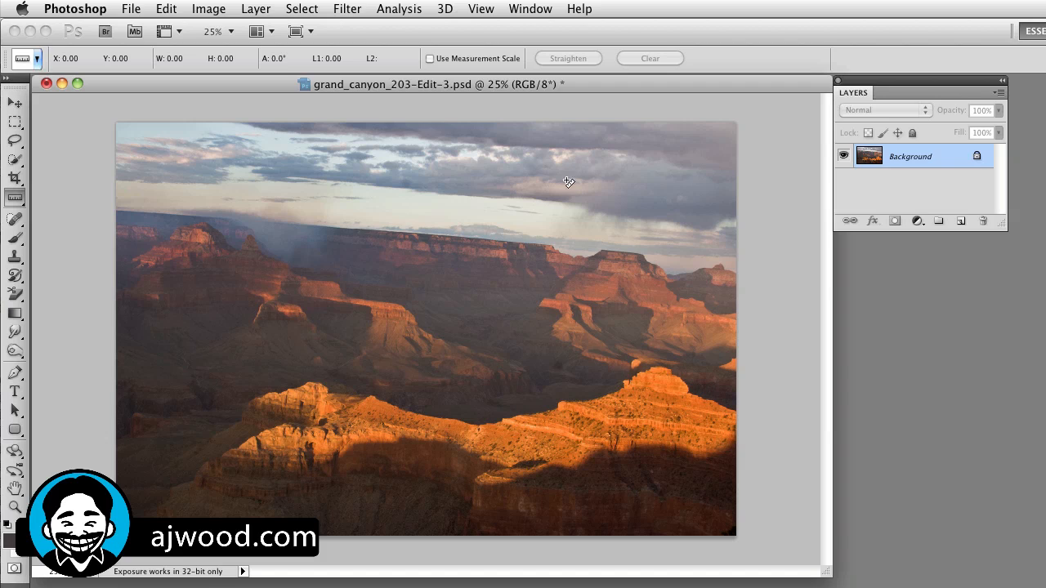
mouse_move(307, 227)
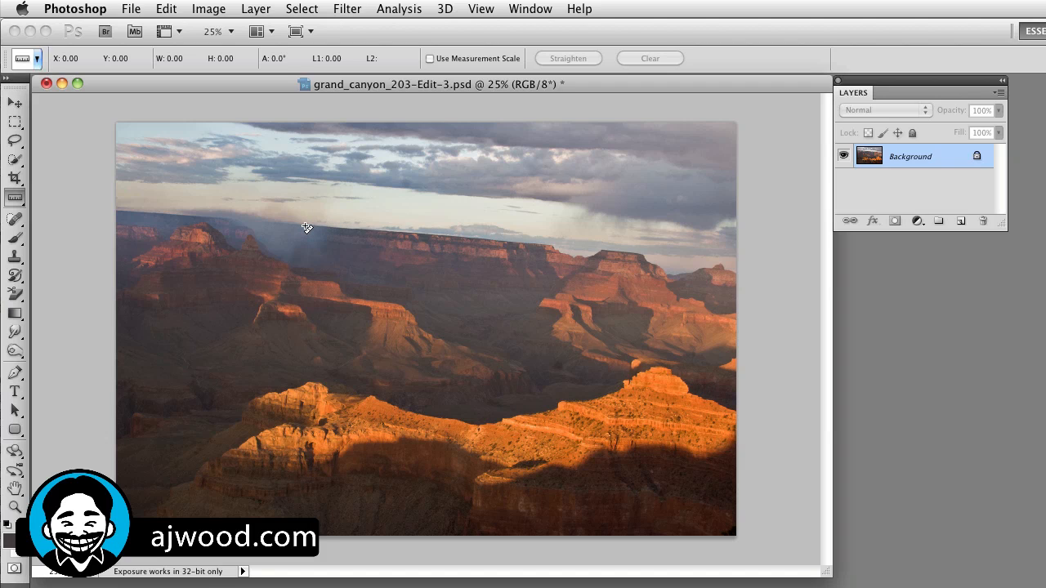
drag(306, 227, 523, 233)
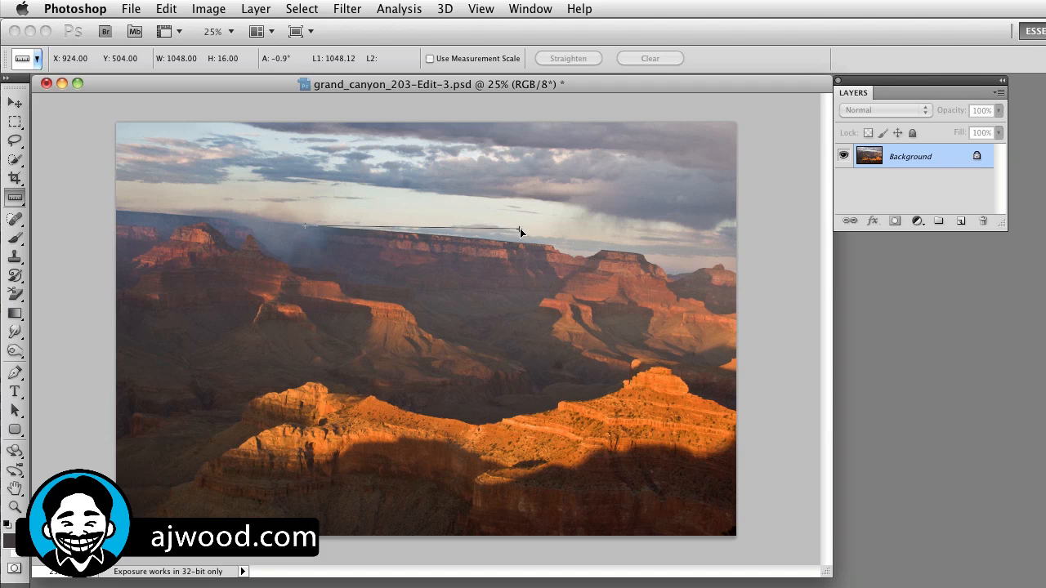
drag(522, 231, 547, 251)
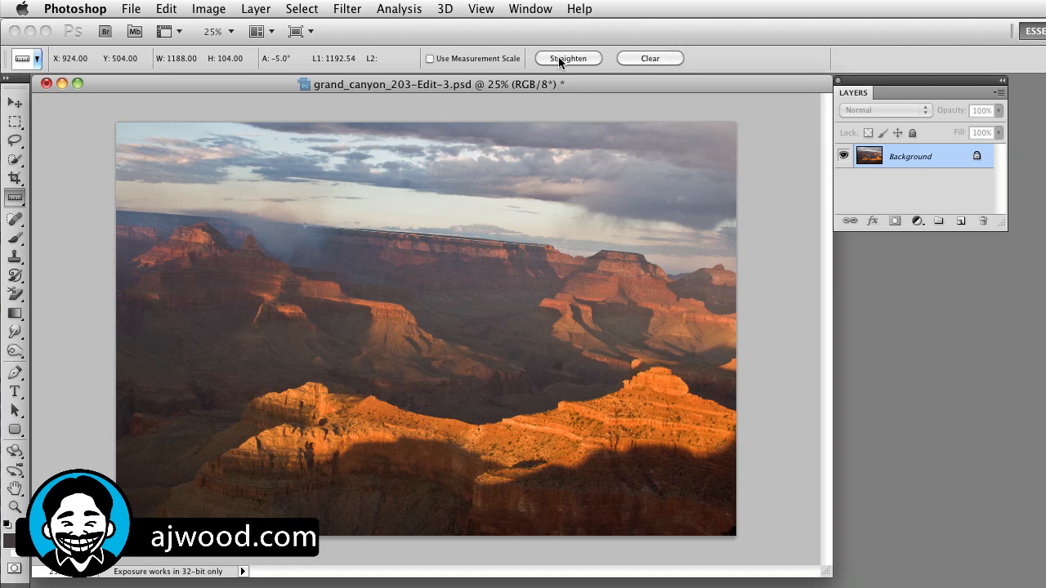
click(568, 58)
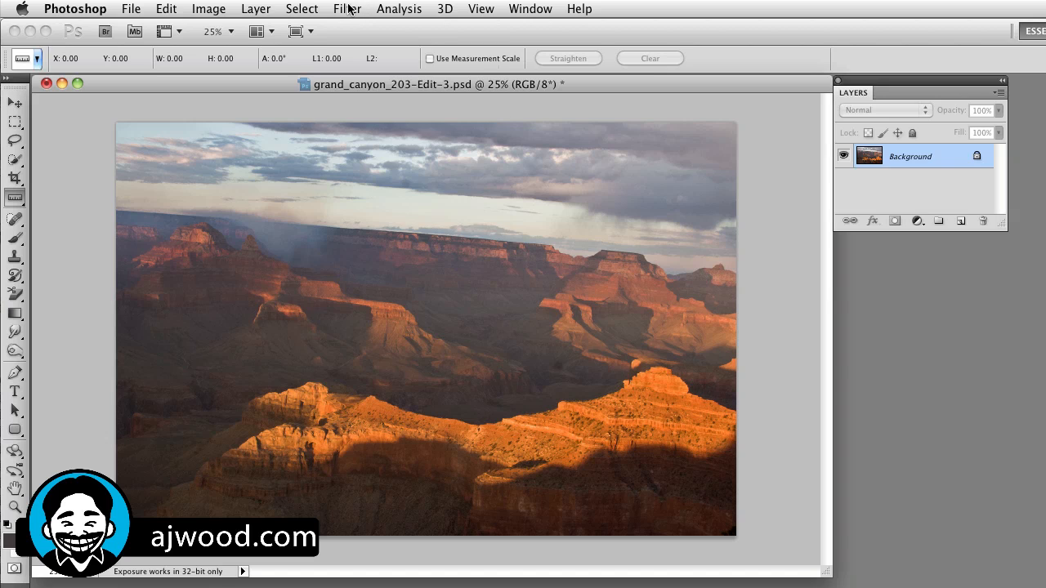
- Trace the tilted horizon in the Lens Correction filter to level the preview, then close it
click(347, 9)
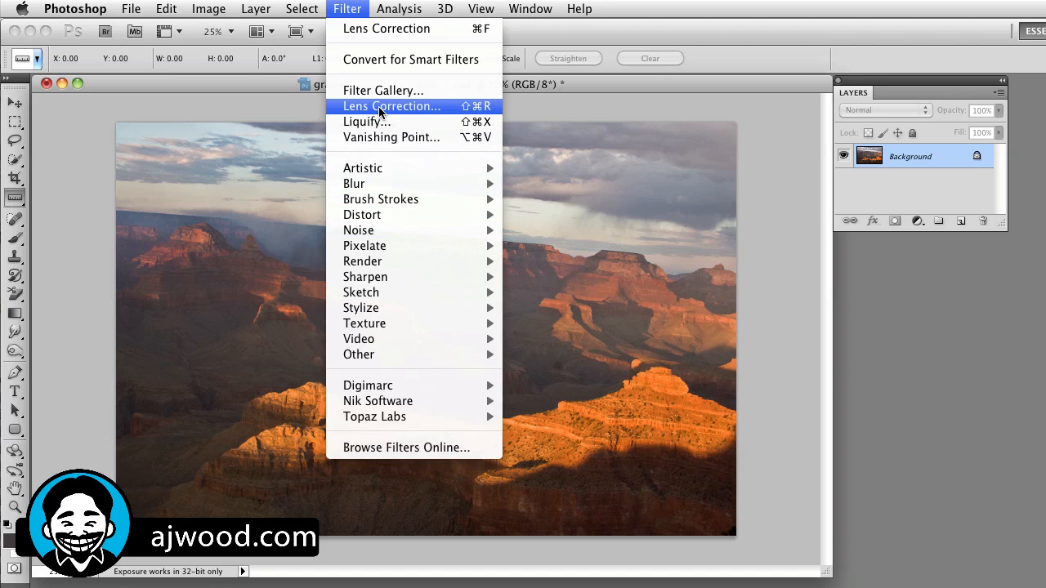
click(392, 106)
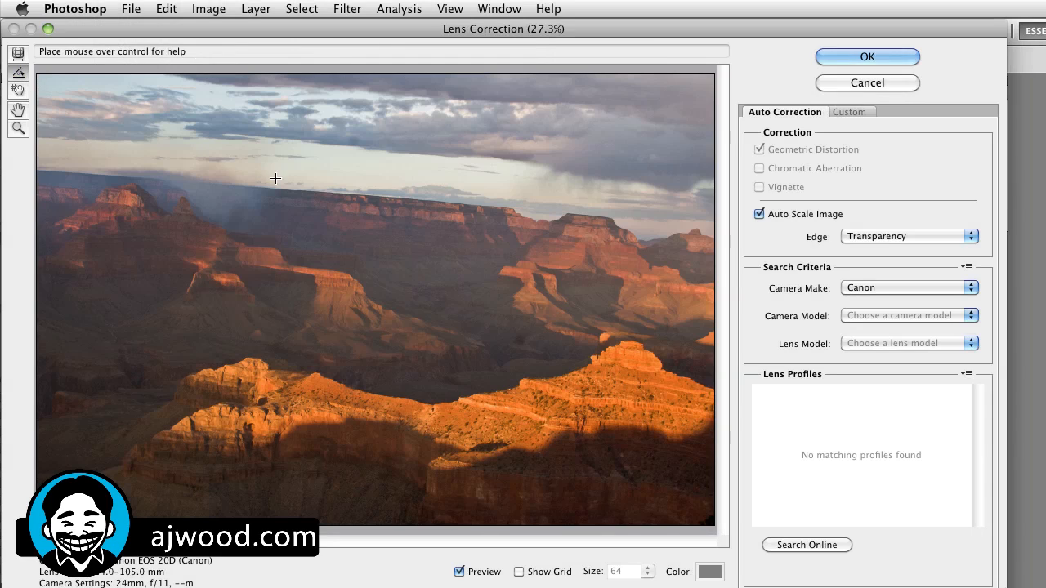
drag(274, 178, 334, 158)
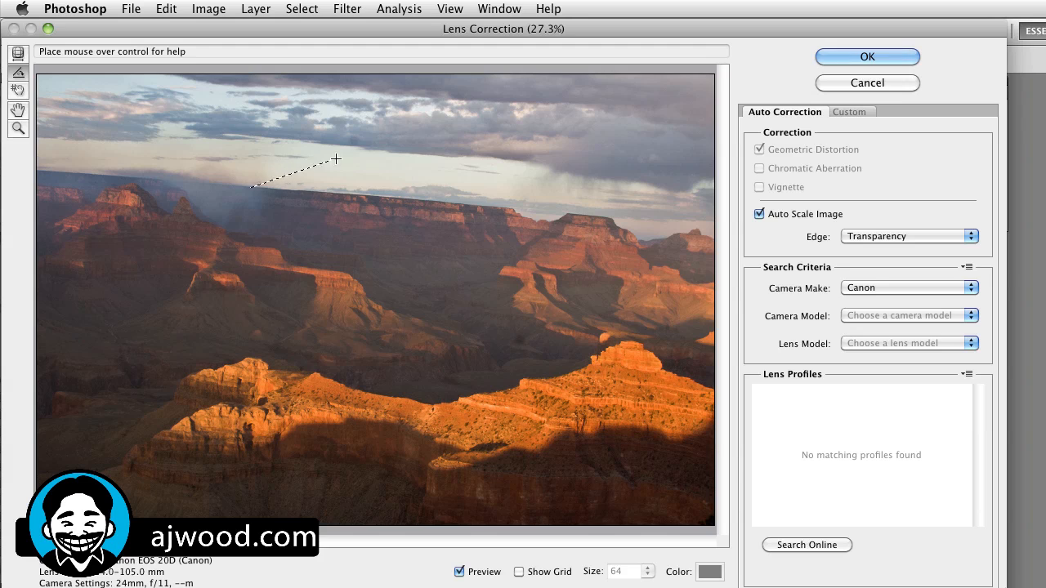
drag(335, 160, 516, 212)
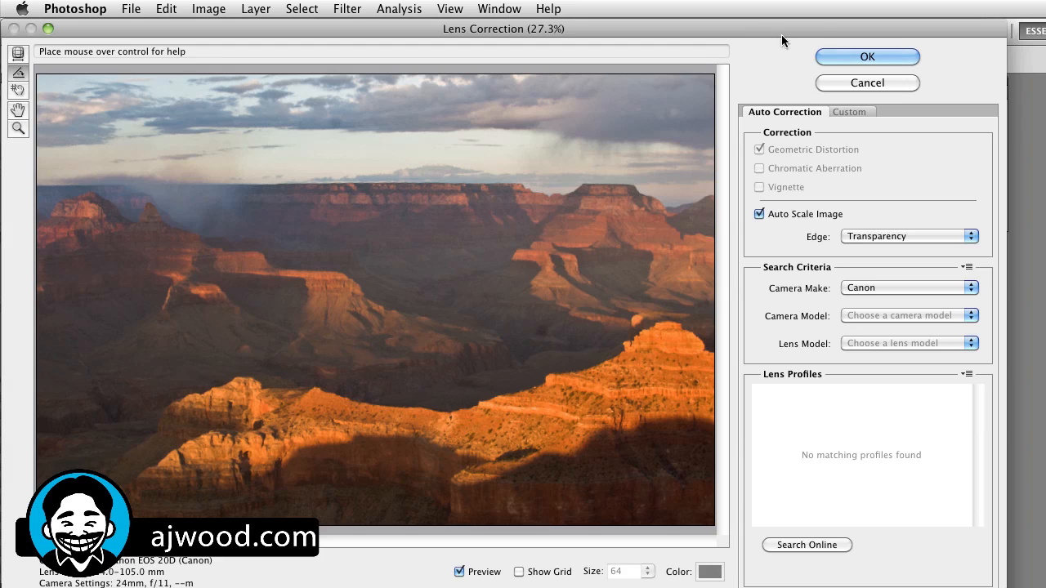
click(866, 56)
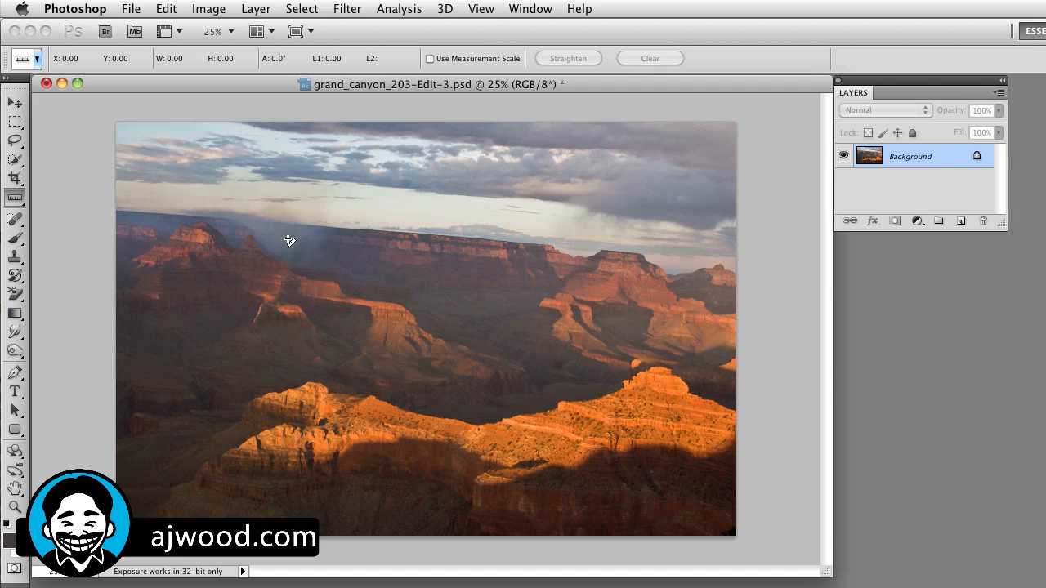
- Re-measure the horizon and rotate the canvas 4.85° counter-clockwise via Arbitrary rotation
drag(321, 229, 566, 220)
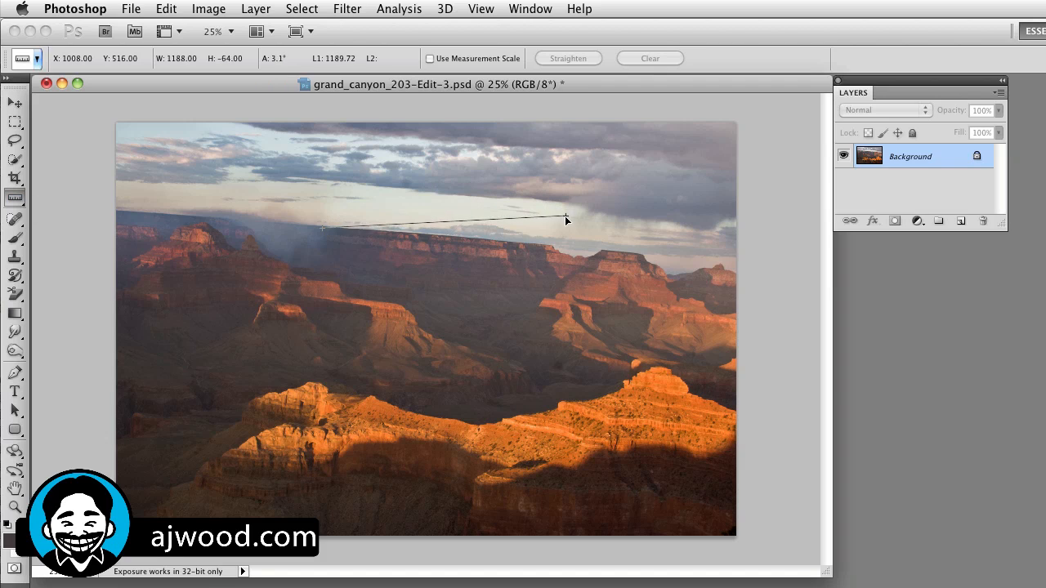
drag(566, 221, 555, 252)
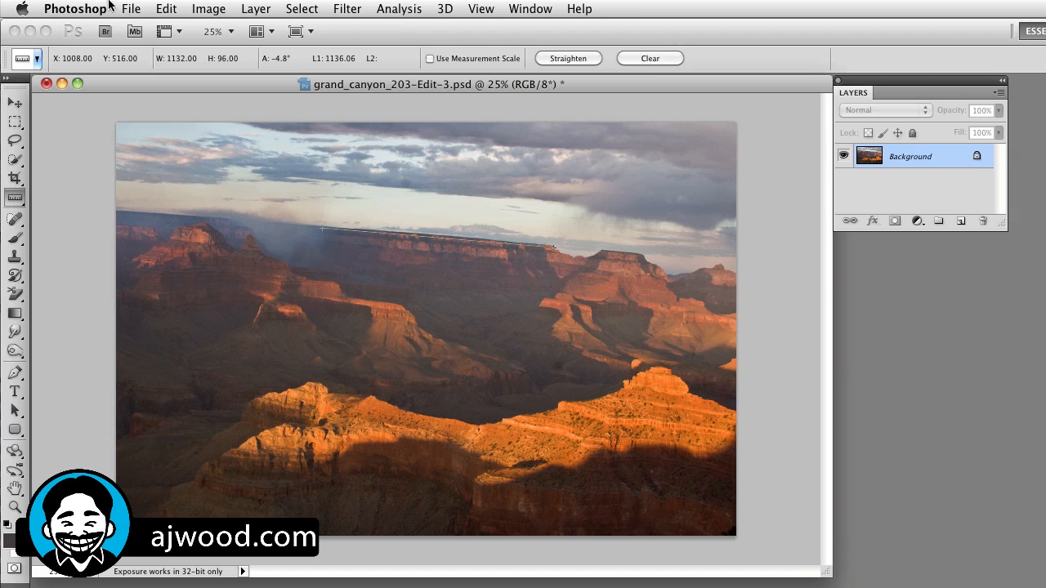
click(208, 9)
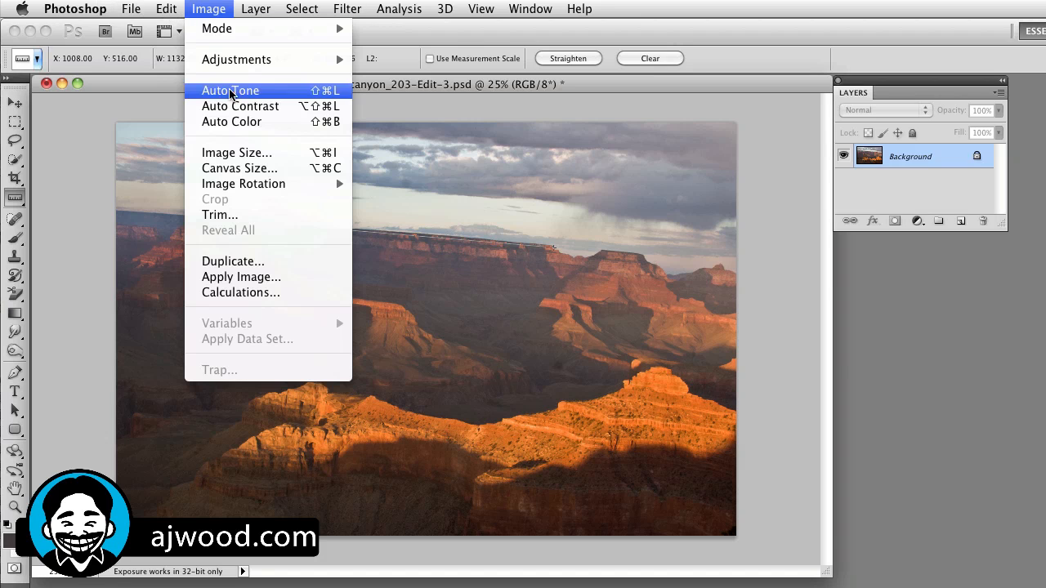
mouse_move(243, 183)
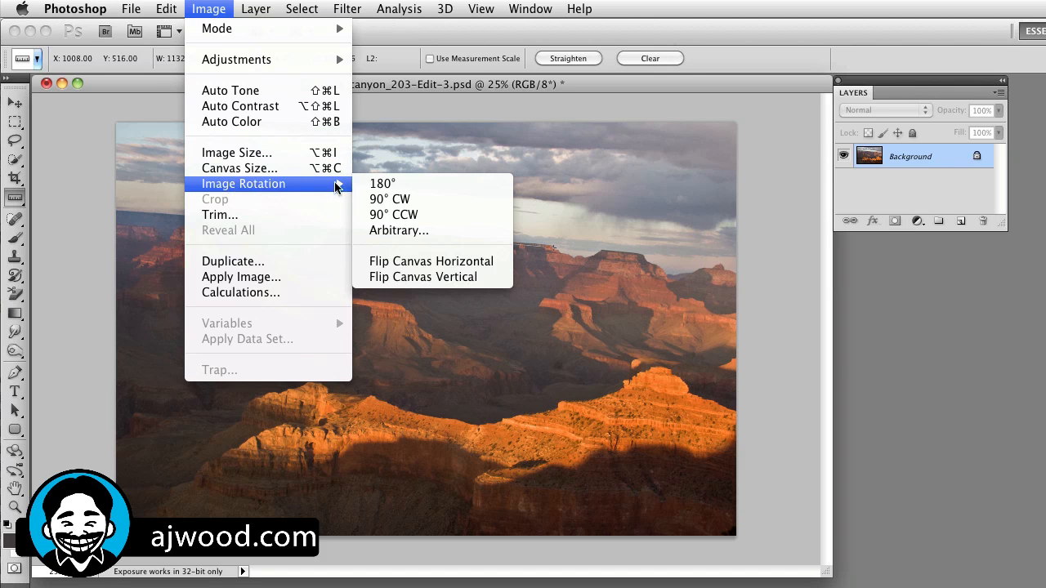
click(399, 231)
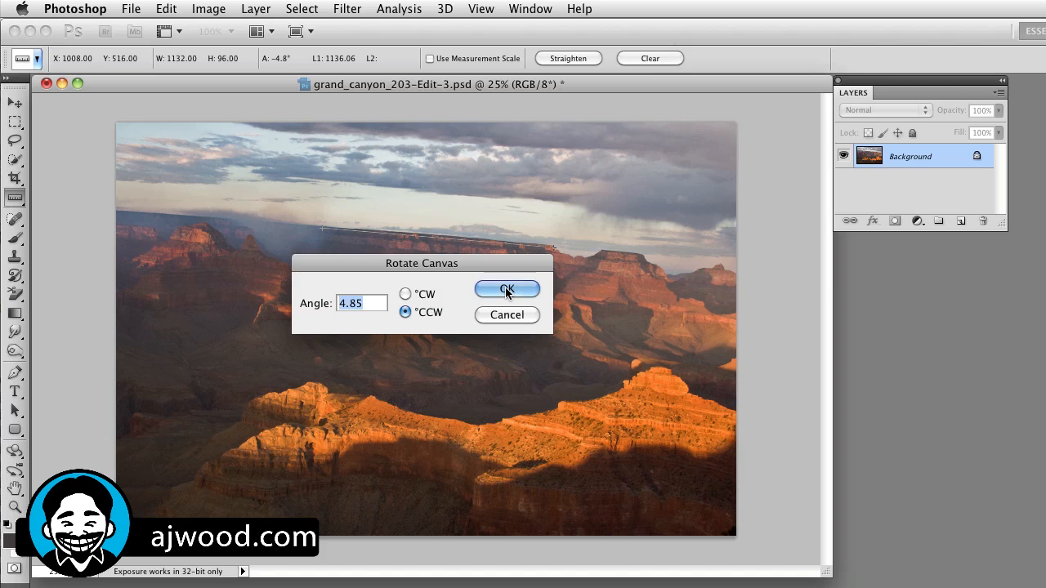
click(506, 288)
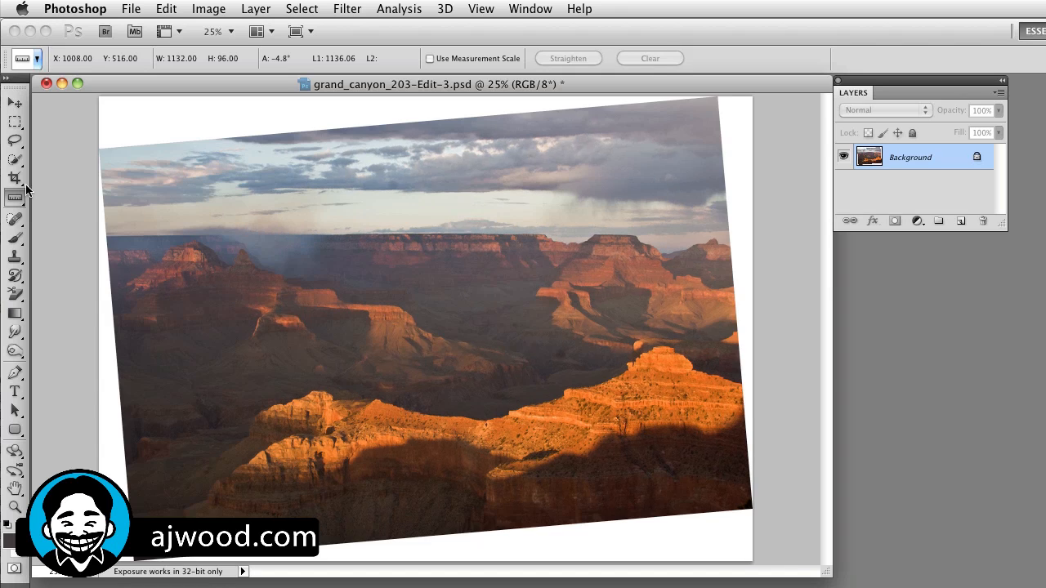
click(15, 178)
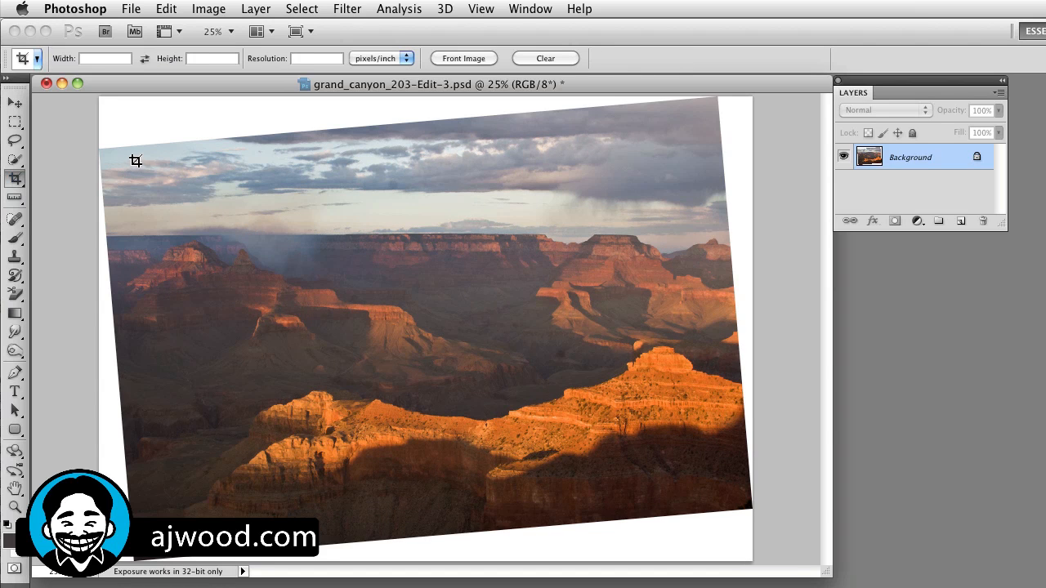
- Draw a crop box inside the rotated photo that excludes the angled white corners
drag(136, 160, 718, 492)
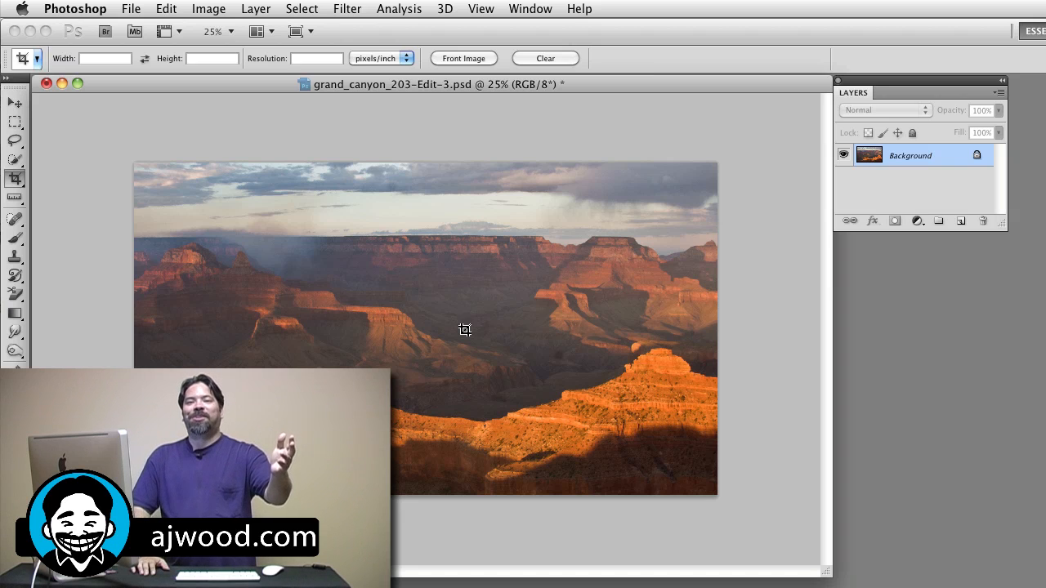
mouse_move(408, 330)
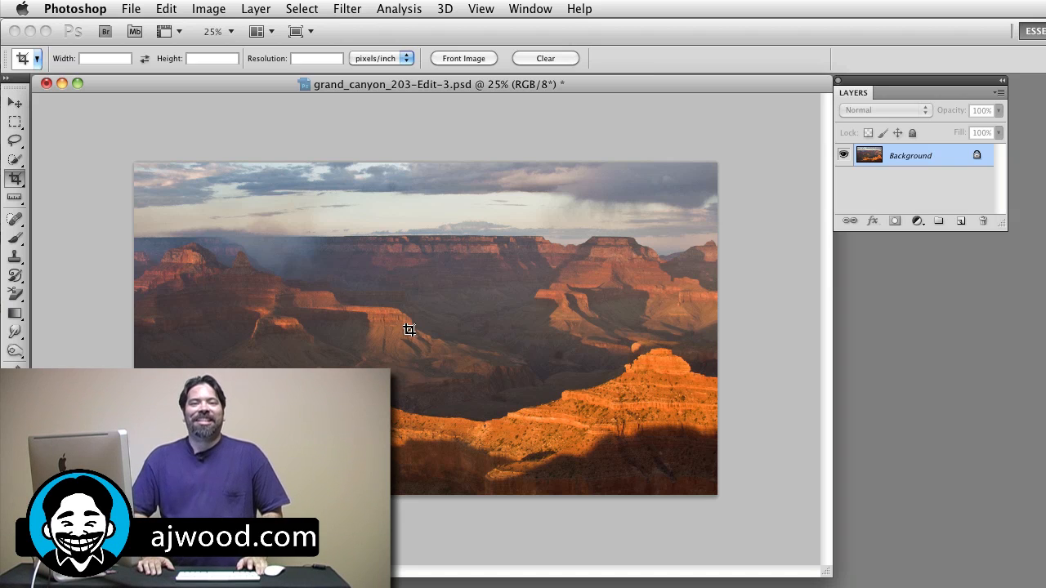